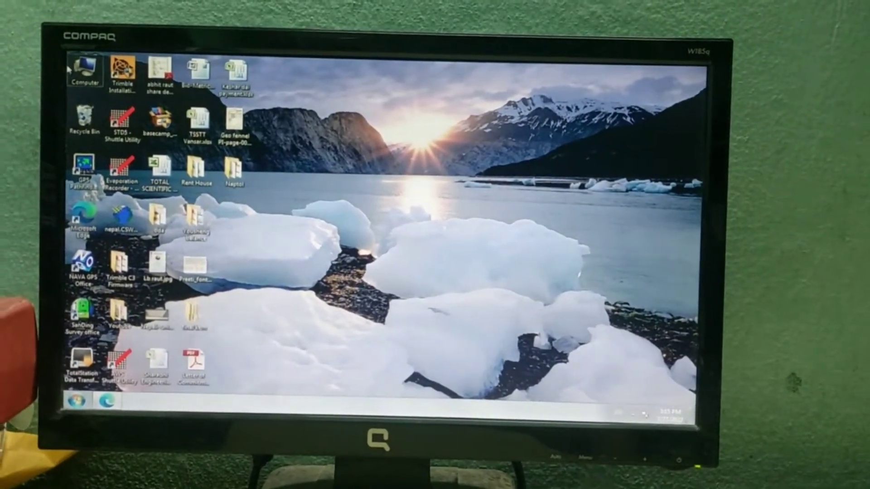
- Check the serial port number in Computer Management's Device Manager under Ports
{"action": "right_click", "coordinate": [84, 73]}
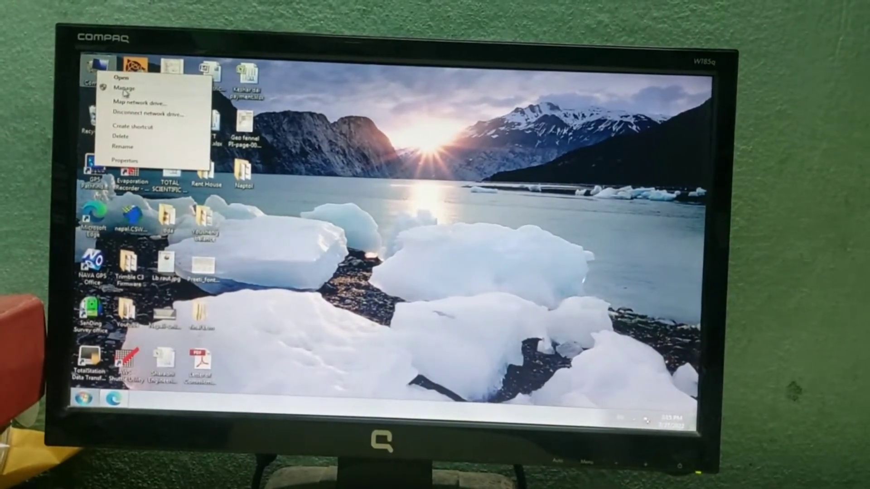
{"action": "left_click", "coordinate": [124, 87]}
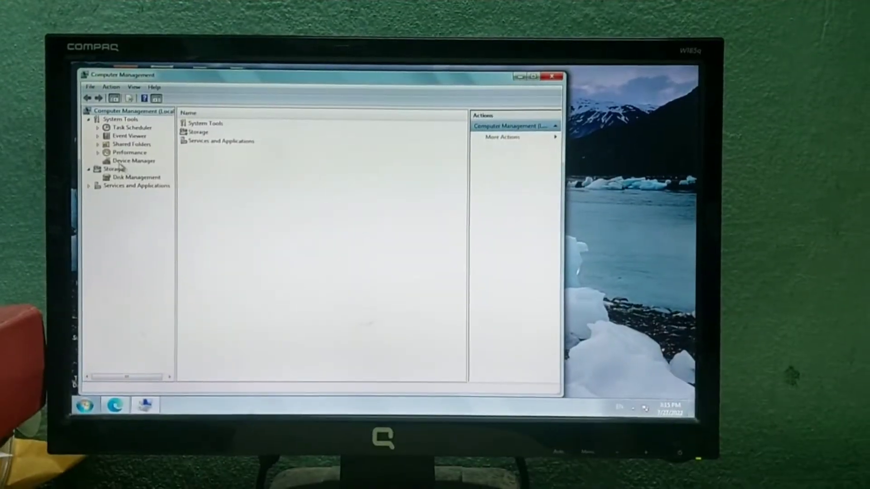
{"action": "left_click", "coordinate": [129, 162]}
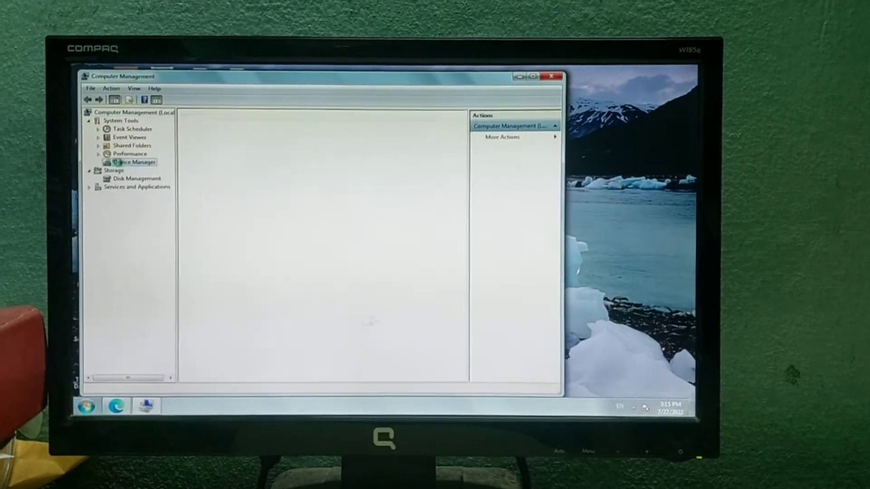
{"action": "left_click", "coordinate": [134, 163]}
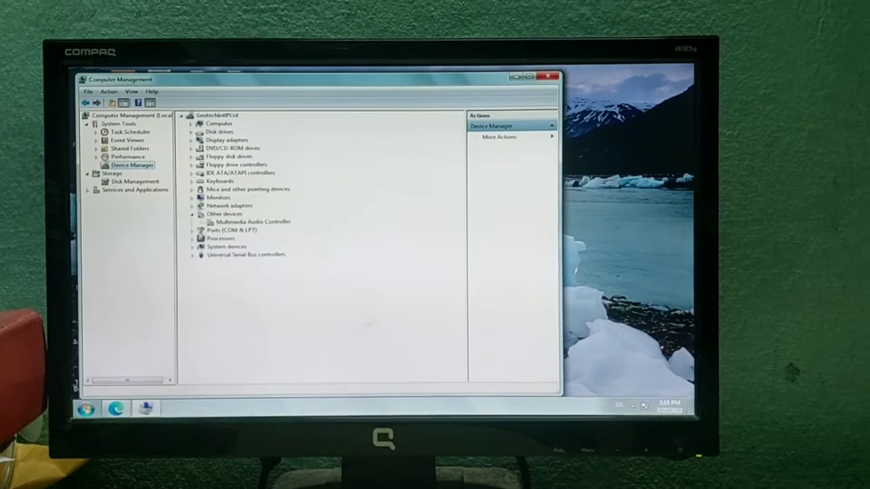
{"action": "left_click", "coordinate": [192, 230]}
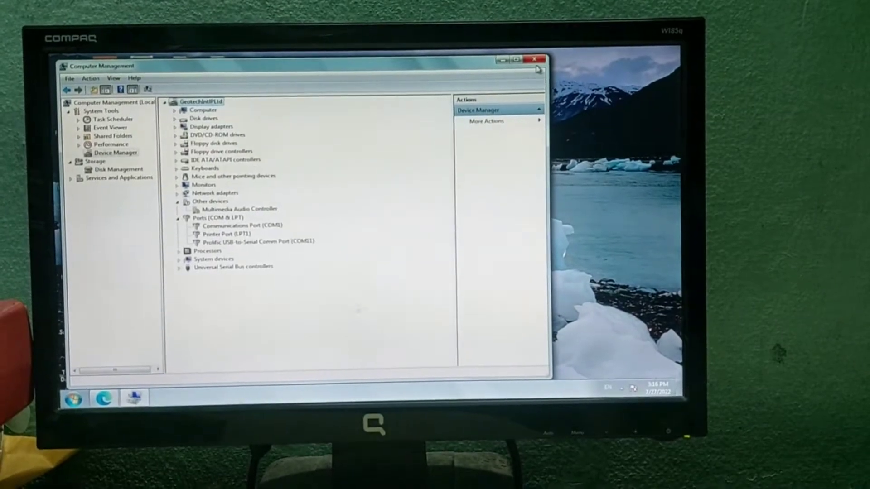
{"action": "left_click", "coordinate": [533, 60]}
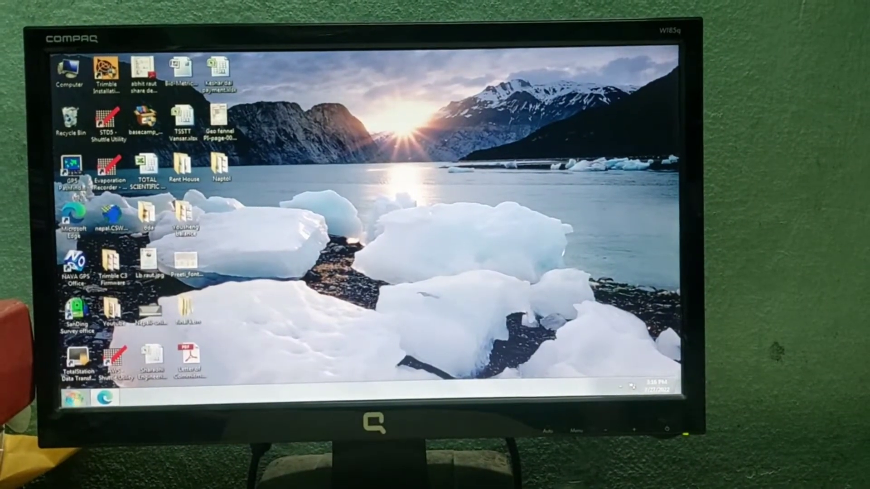
- Launch SokkiaLink from the Start menu with the SAMPLE project and reach Settings
{"action": "left_click", "coordinate": [74, 399]}
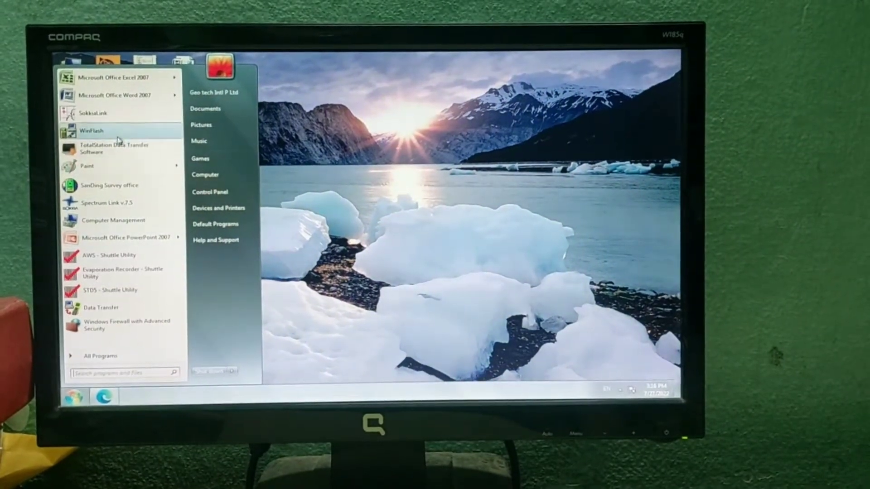
{"action": "mouse_move", "coordinate": [113, 119]}
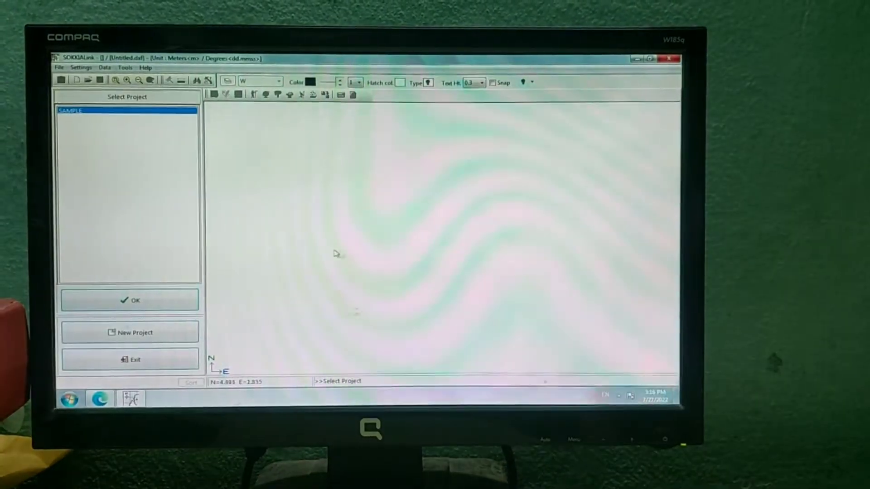
{"action": "left_click", "coordinate": [130, 300]}
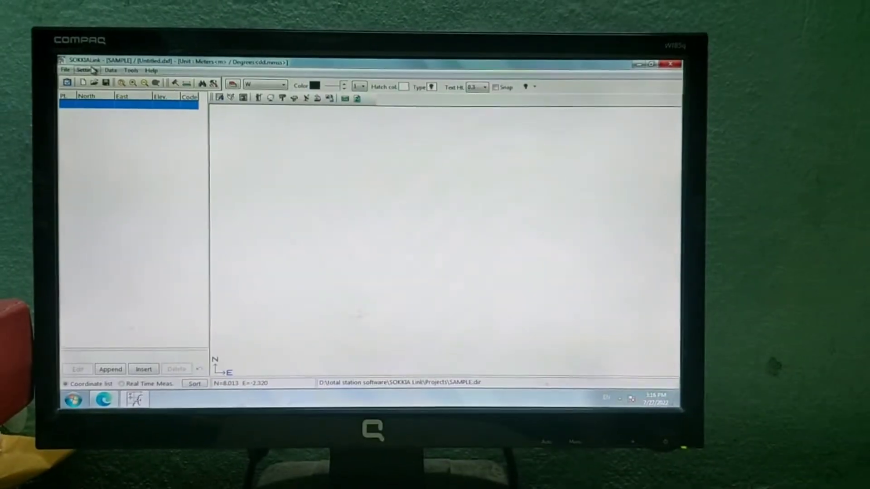
{"action": "left_click", "coordinate": [91, 69]}
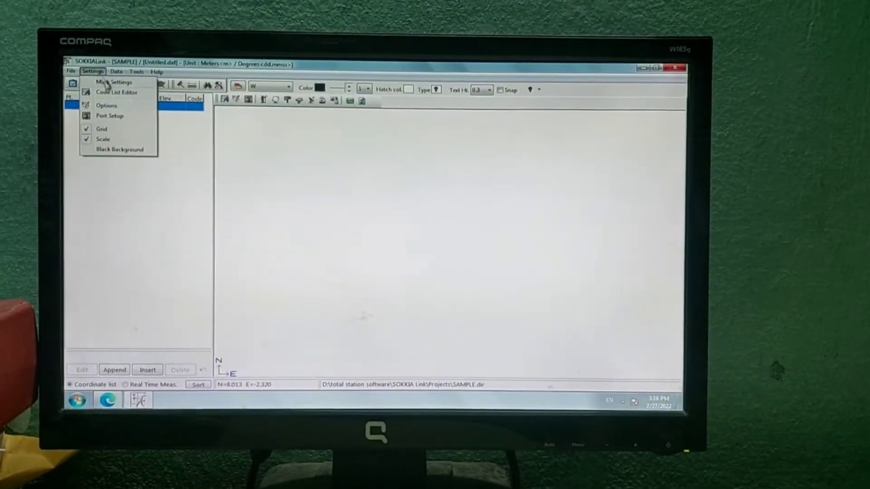
{"action": "mouse_move", "coordinate": [109, 116]}
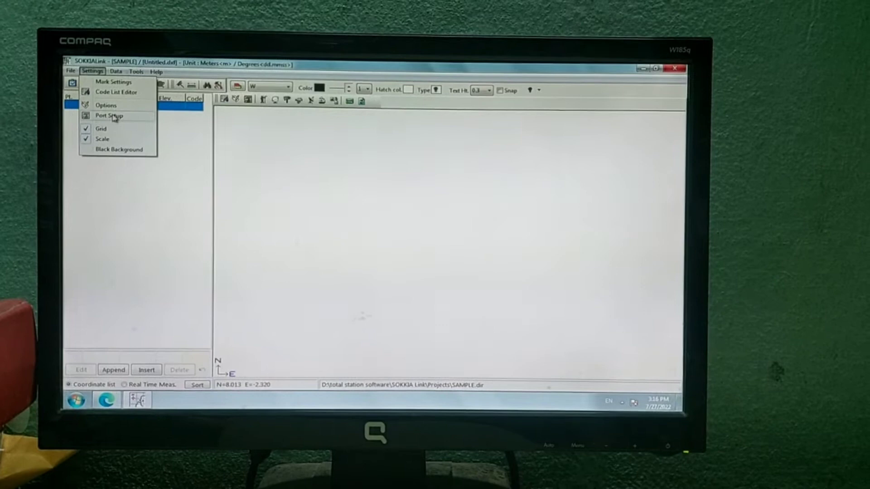
- Set the communication port to COM11 at 9600 baud in Port Setup
{"action": "left_click", "coordinate": [106, 116]}
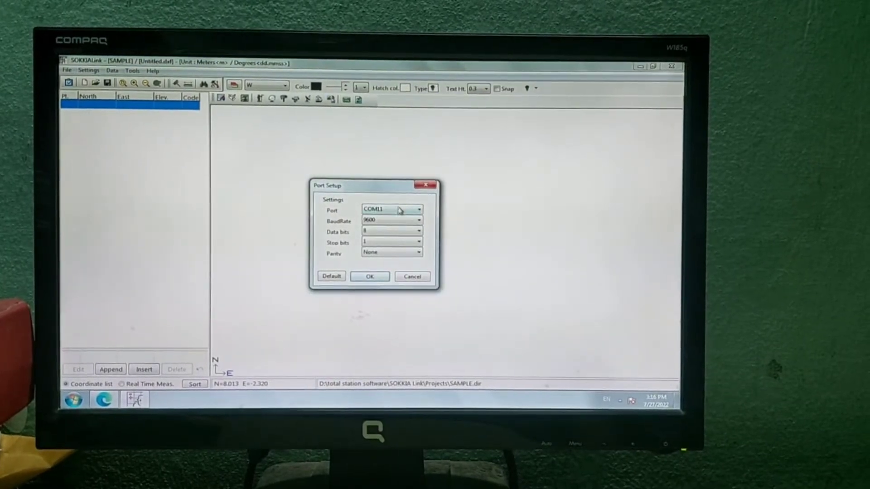
{"action": "left_click", "coordinate": [418, 209]}
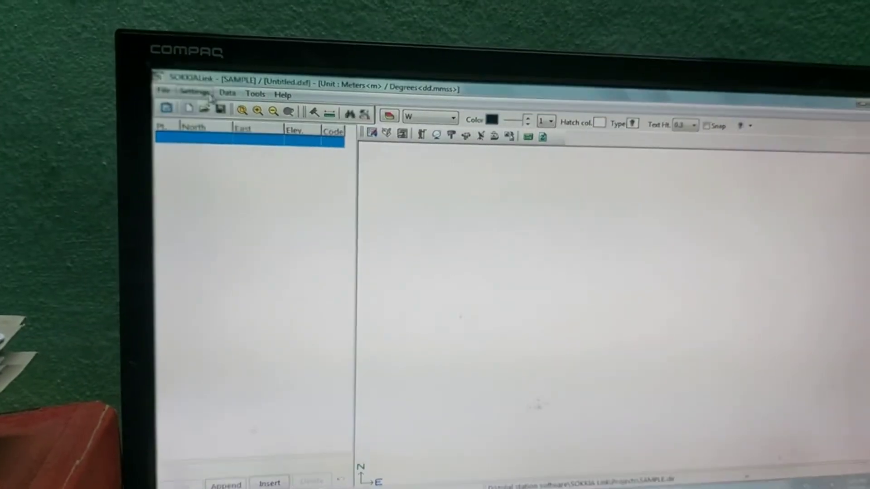
- Receive the survey points from the total station via Data > Receive Data connection
{"action": "left_click", "coordinate": [226, 93]}
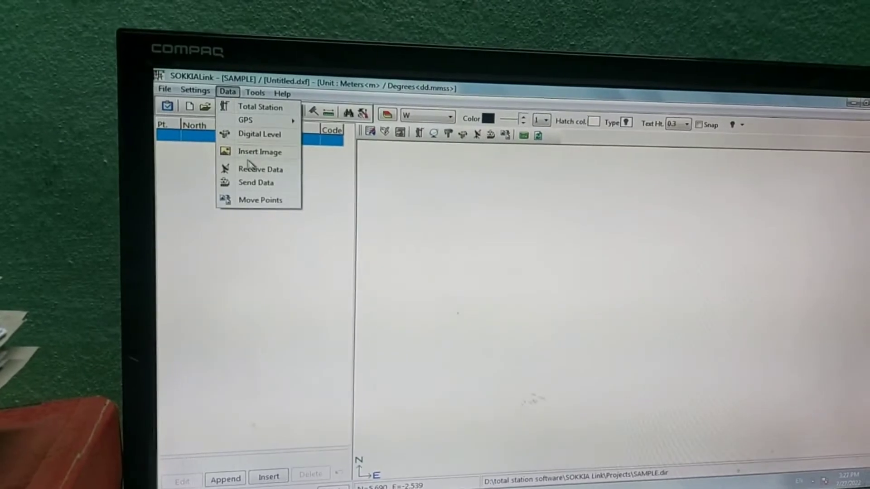
{"action": "left_click", "coordinate": [260, 170]}
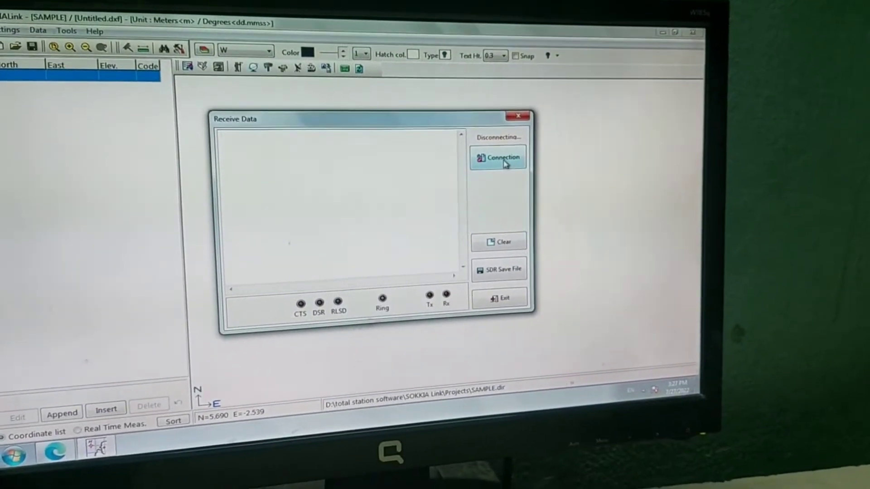
{"action": "left_click", "coordinate": [499, 158]}
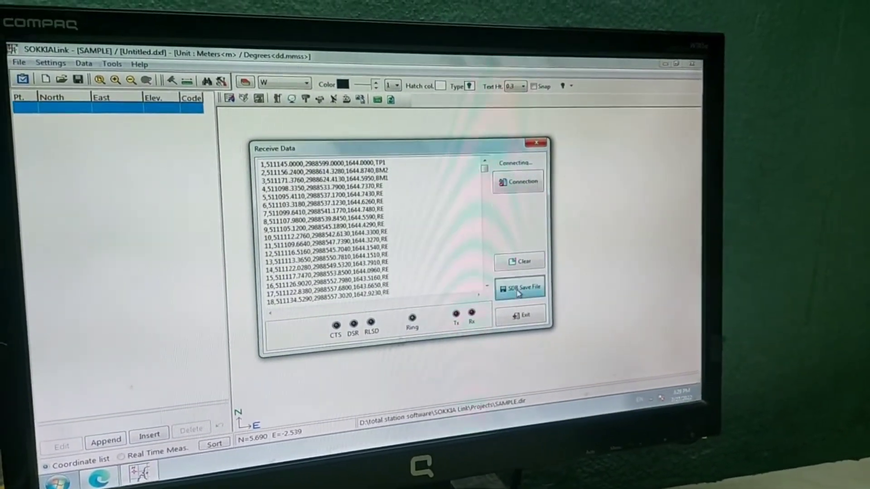
- Save the received points as an SDR file named park on the Desktop
{"action": "left_click", "coordinate": [519, 287]}
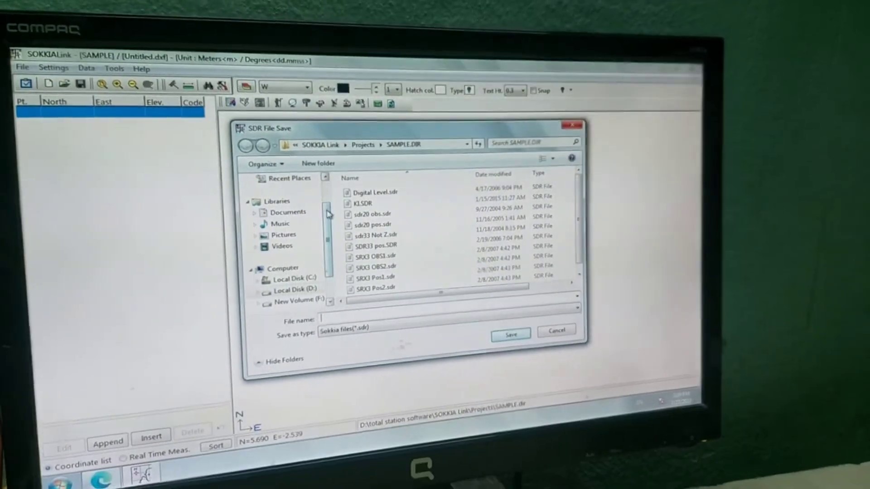
{"action": "left_click", "coordinate": [274, 191]}
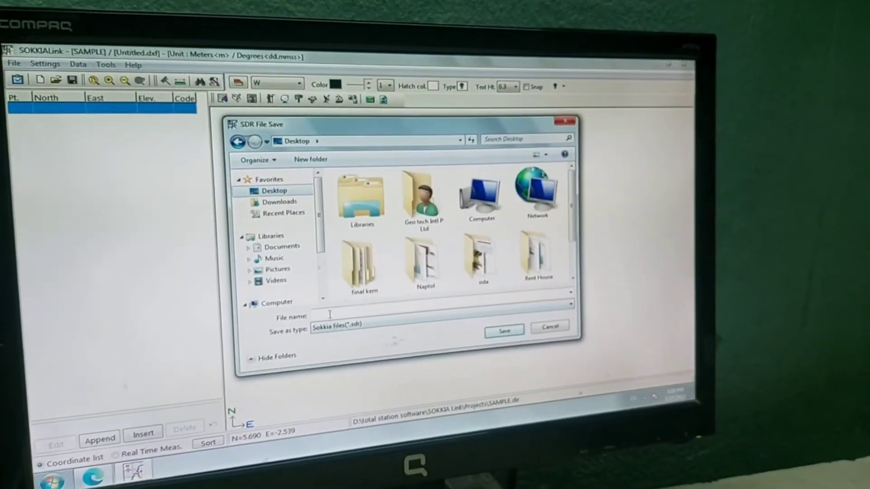
{"action": "type", "text": "paqrk"}
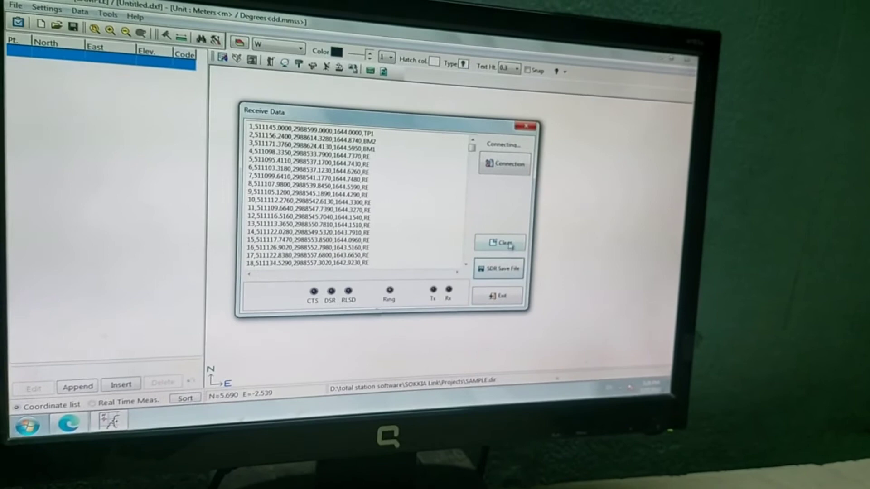
- Clear the received point list and close SOKKIA Link to the desktop
{"action": "left_click", "coordinate": [504, 243]}
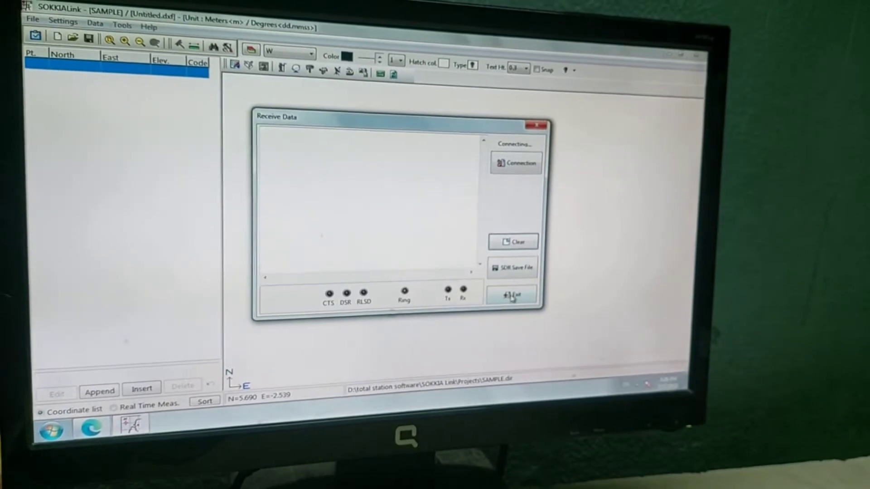
{"action": "left_click", "coordinate": [512, 295]}
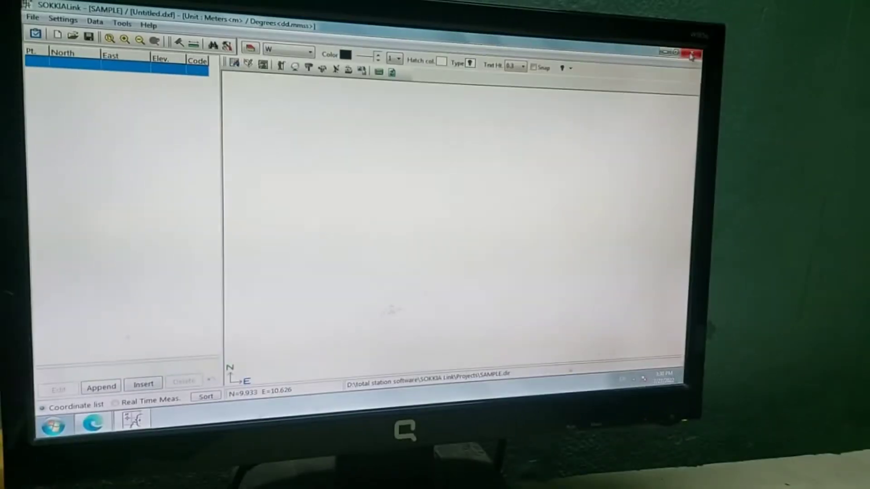
{"action": "left_click", "coordinate": [691, 54]}
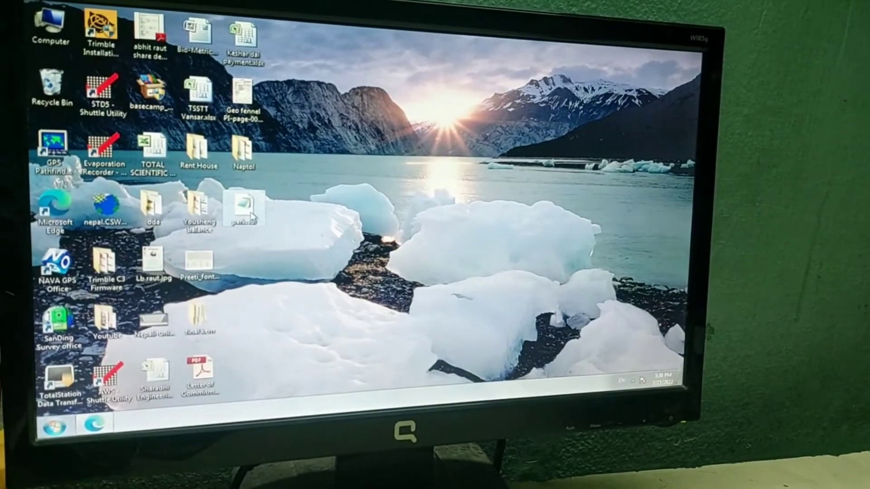
- Launch Excel with a blank workbook and show the Office button's file commands
{"action": "double_click", "coordinate": [244, 208]}
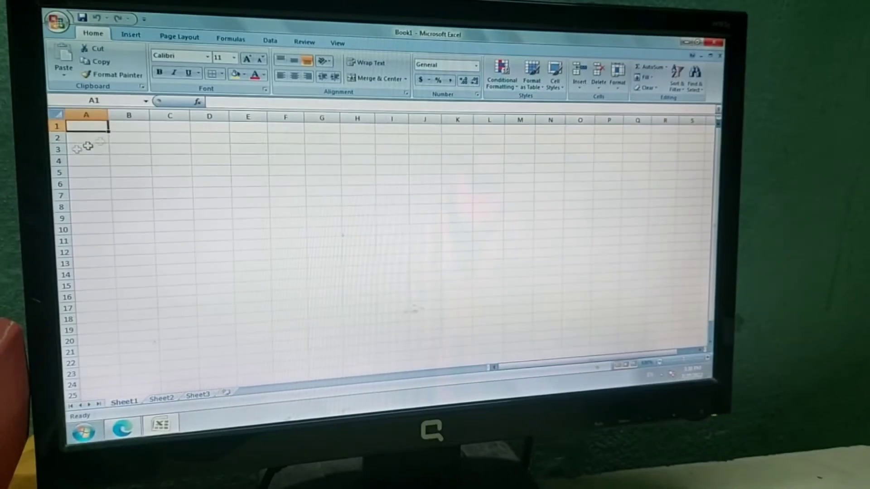
{"action": "left_click", "coordinate": [55, 22]}
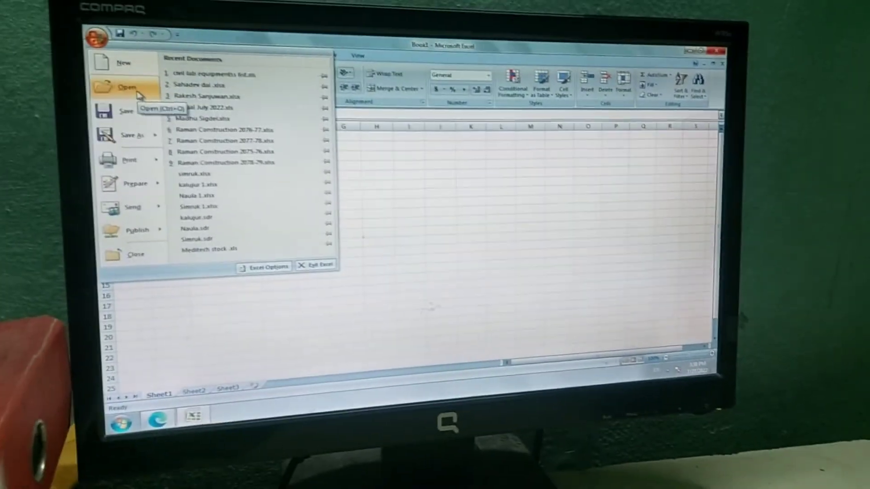
- Open park.sdr from the Desktop with file type All Files, reaching the Text Import Wizard
{"action": "left_click", "coordinate": [125, 85]}
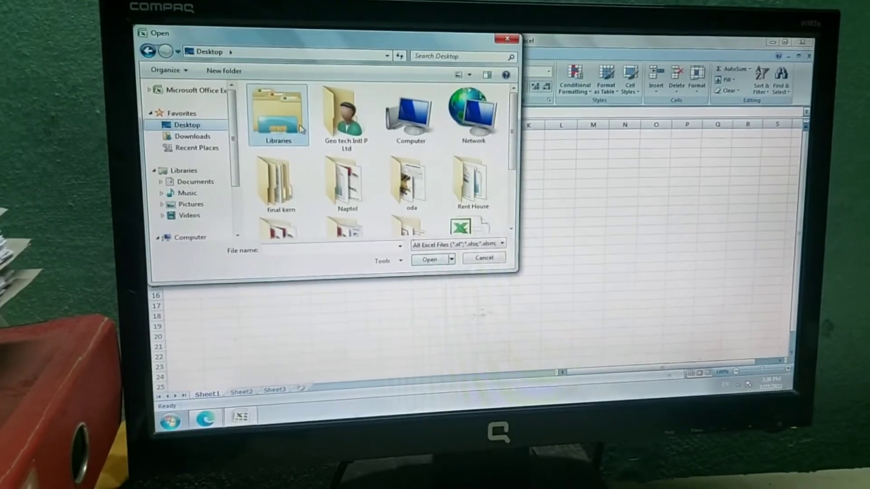
{"action": "scroll", "scroll_direction": "down", "scroll_amount": 3}
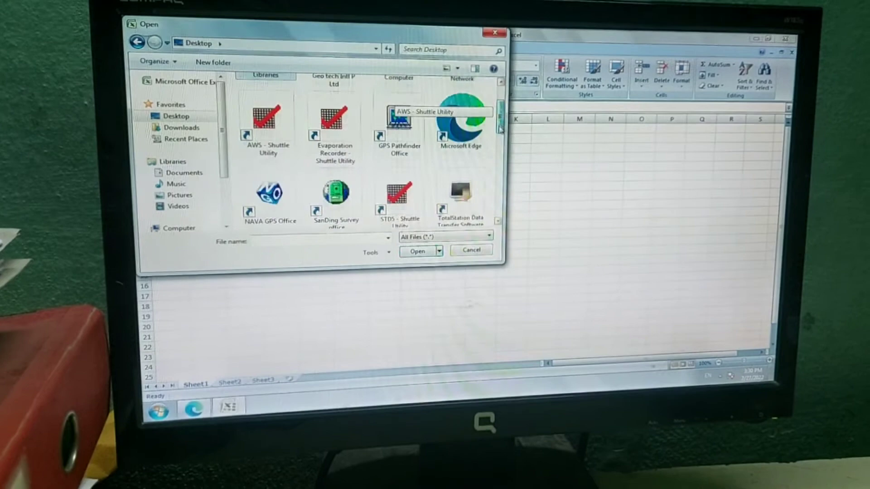
{"action": "scroll", "scroll_direction": "down", "scroll_amount": 3}
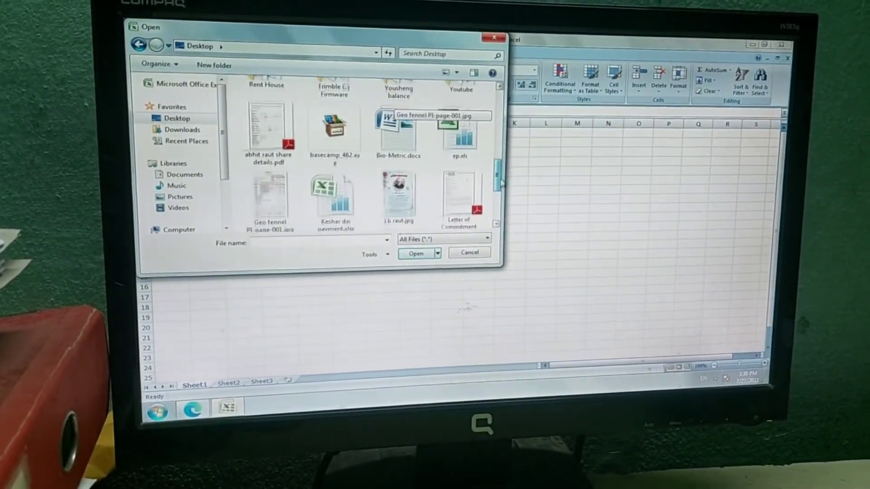
{"action": "scroll", "scroll_direction": "down", "scroll_amount": 3}
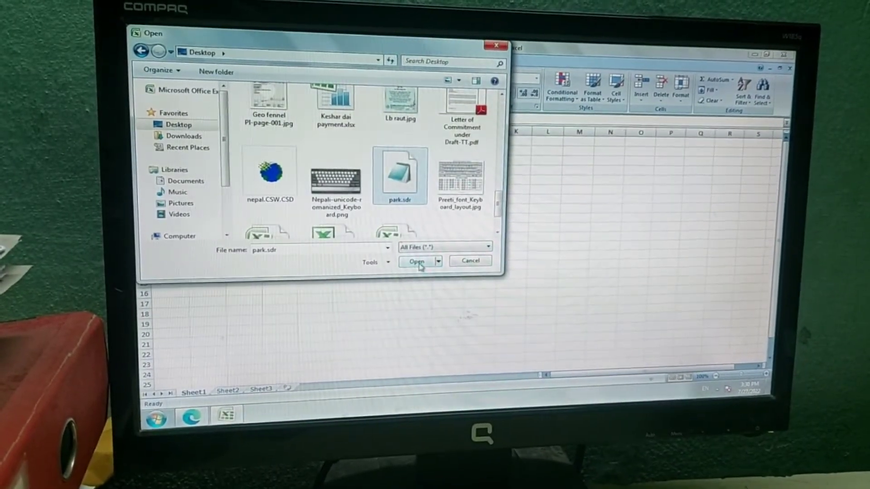
{"action": "left_click", "coordinate": [417, 261]}
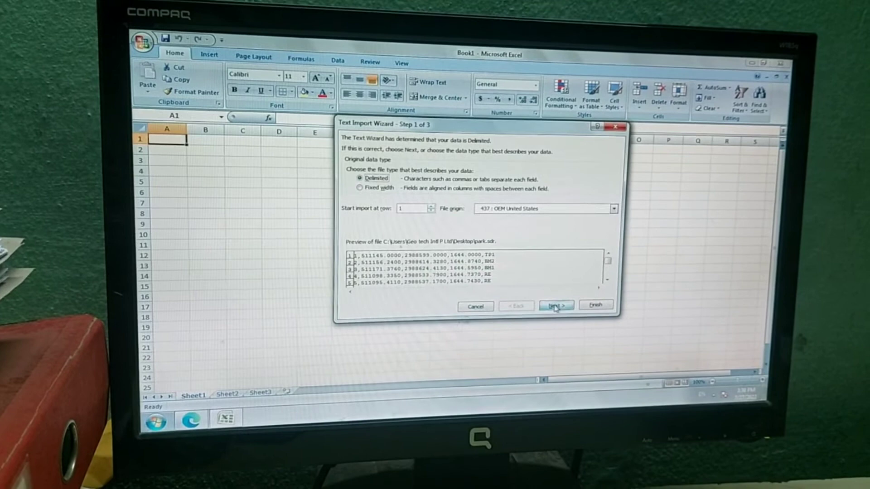
- Import the survey points as comma-delimited data into columns A to E
{"action": "left_click", "coordinate": [556, 306]}
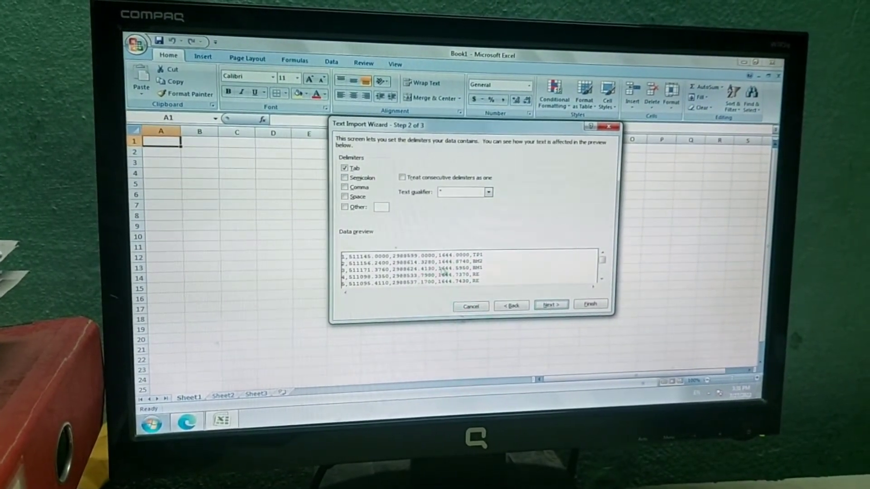
{"action": "left_click", "coordinate": [342, 187]}
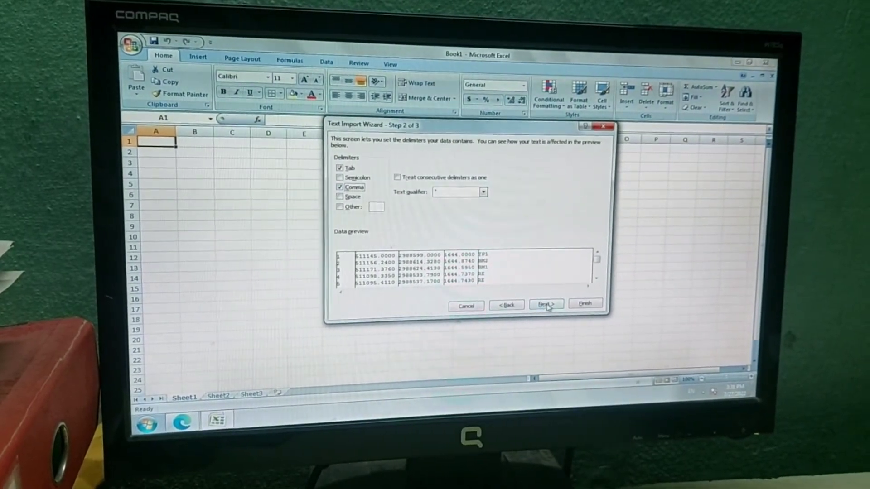
{"action": "left_click", "coordinate": [545, 305]}
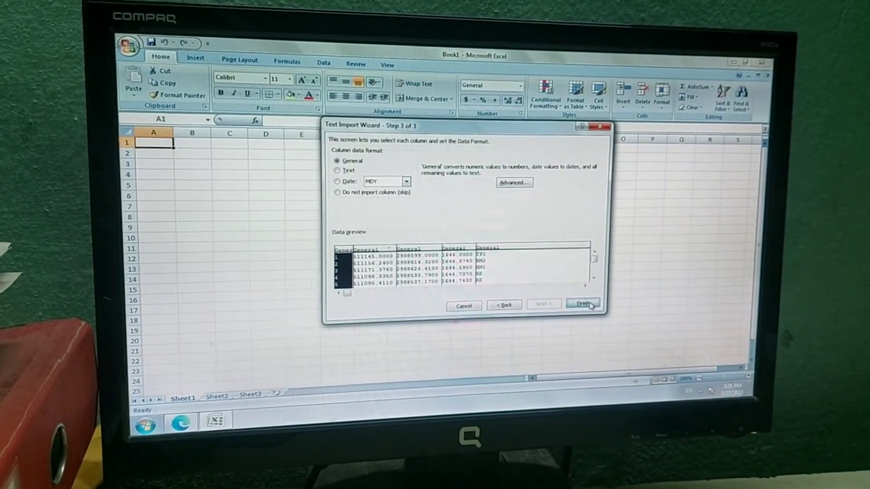
{"action": "left_click", "coordinate": [582, 305]}
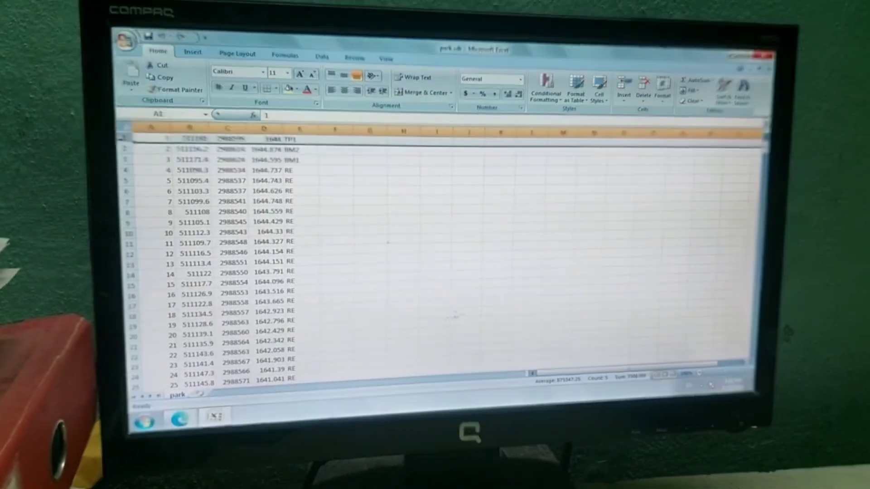
- Insert a header row labelling the columns s.no, easting, northing, elevation and code
{"action": "right_click", "coordinate": [166, 150]}
{"action": "type", "text": "s.no"}
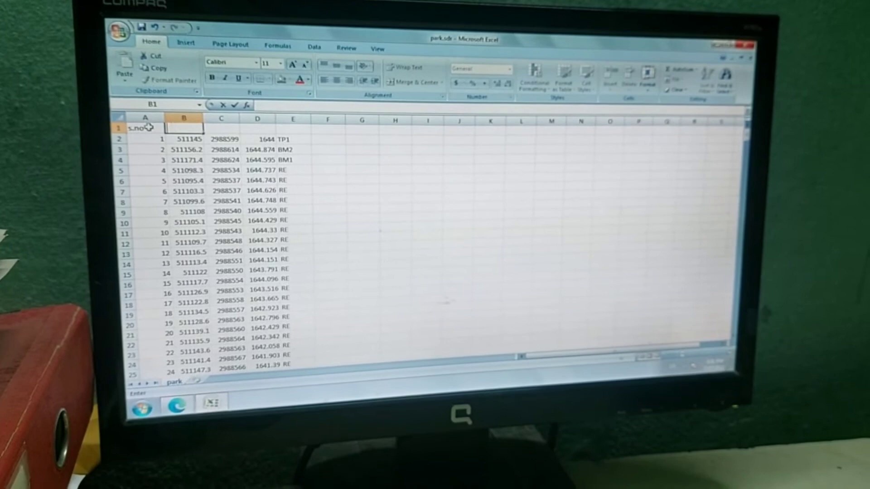
{"action": "type", "text": "eas"}
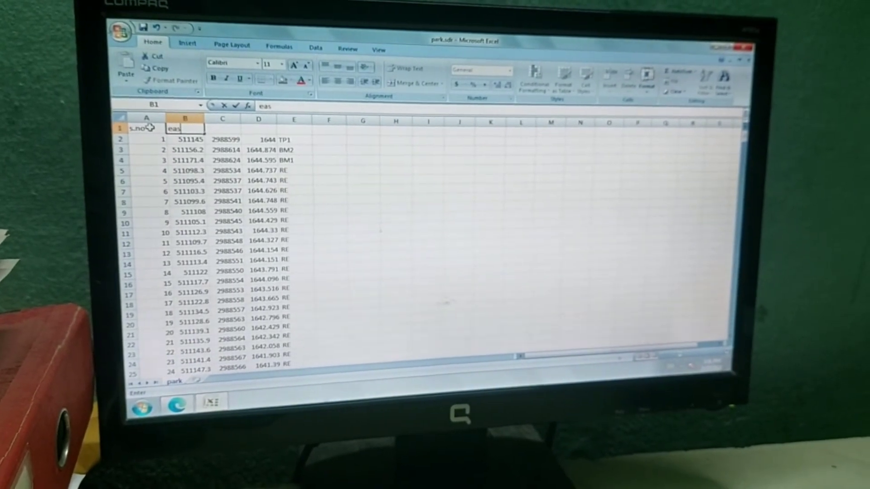
{"action": "key", "text": "Tab"}
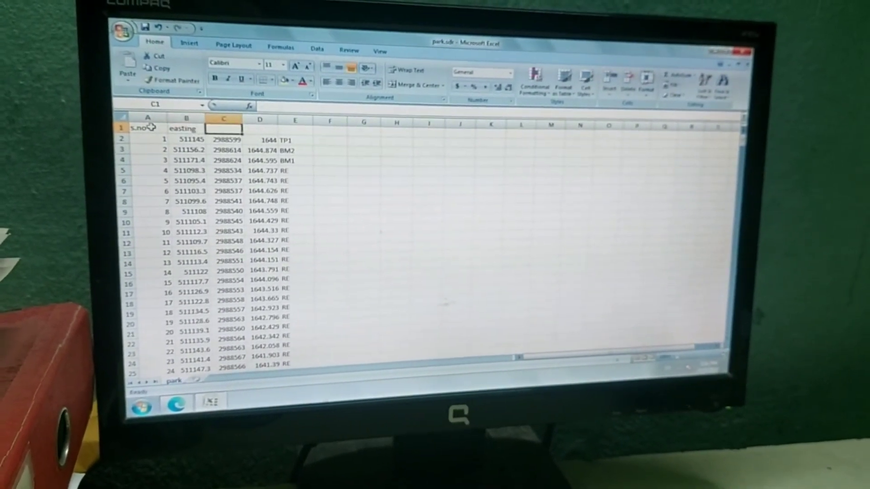
{"action": "type", "text": "northing"}
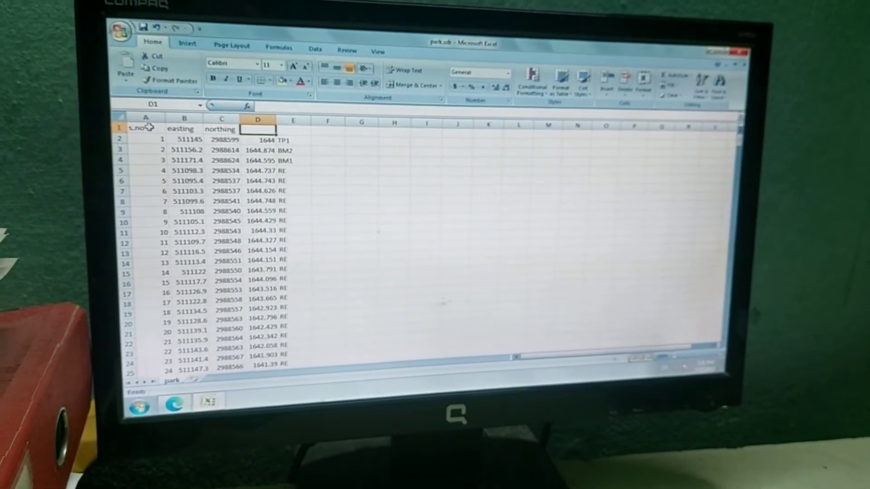
{"action": "type", "text": "elevation"}
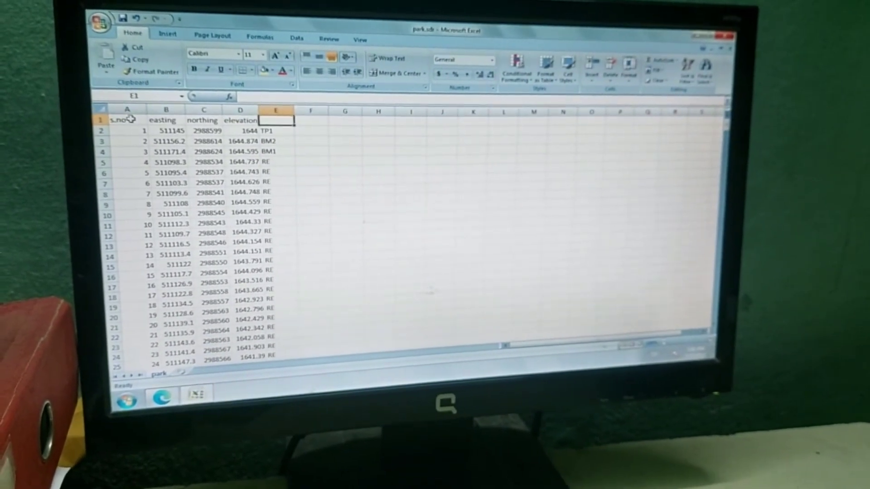
{"action": "type", "text": "cod"}
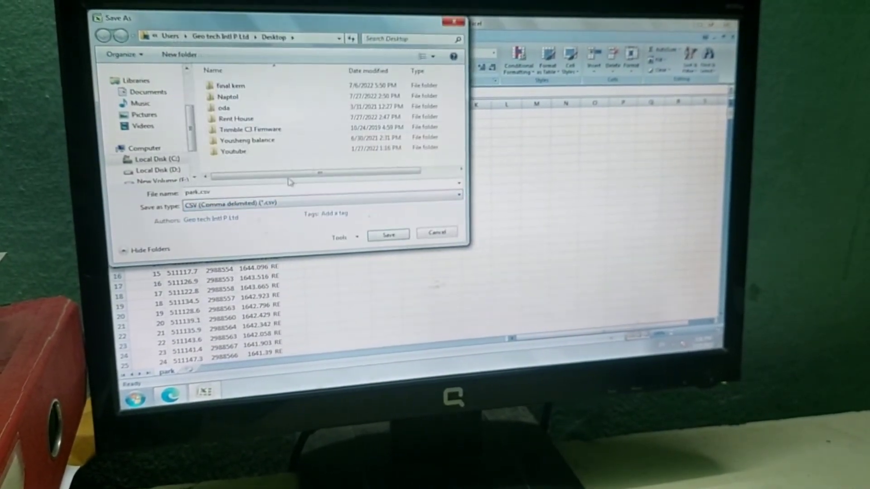
- Save the labelled table as park.csv, keeping the comma-delimited CSV format
{"action": "left_click", "coordinate": [388, 234]}
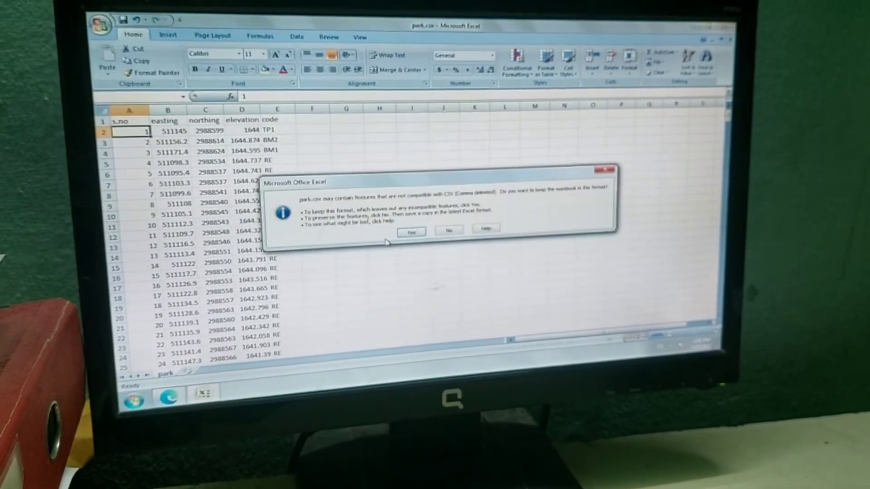
{"action": "left_click", "coordinate": [412, 232]}
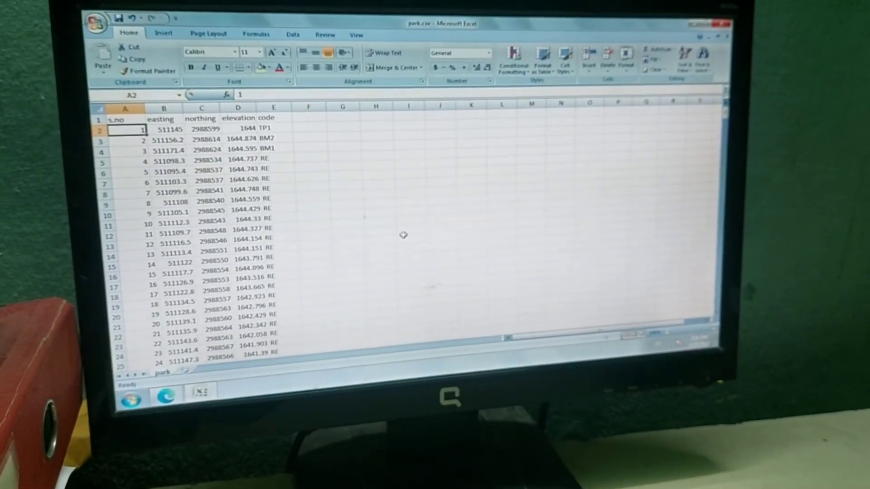